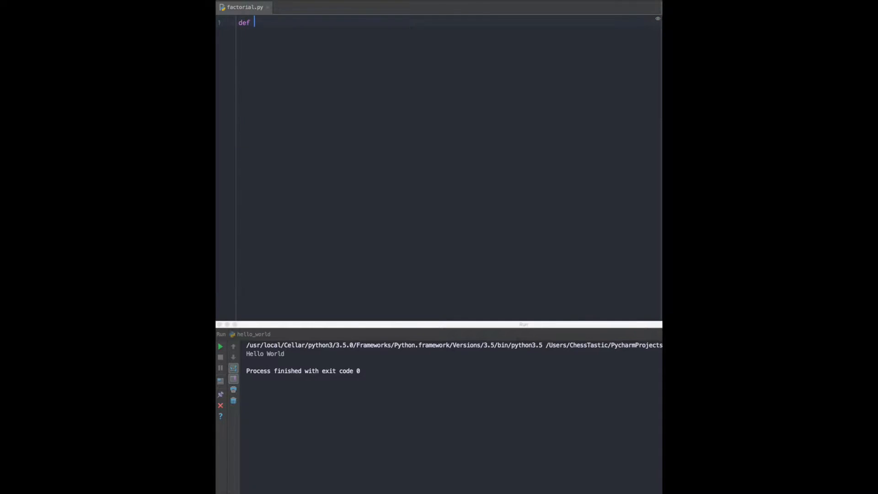
Write def factorial(n) returning n when n <= 1, else n * factorial(n-1).
{"action": "type", "text": "factorial("}
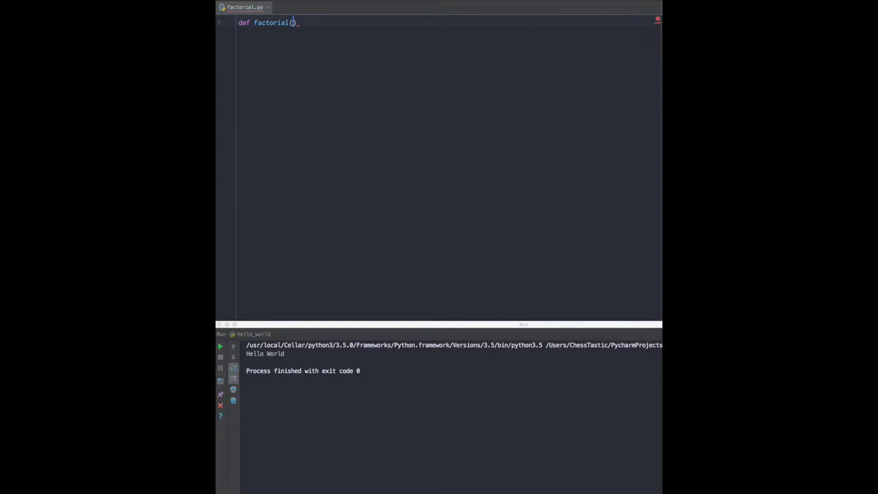
{"action": "type", "text": "n"}
{"action": "type", "text": "if"}
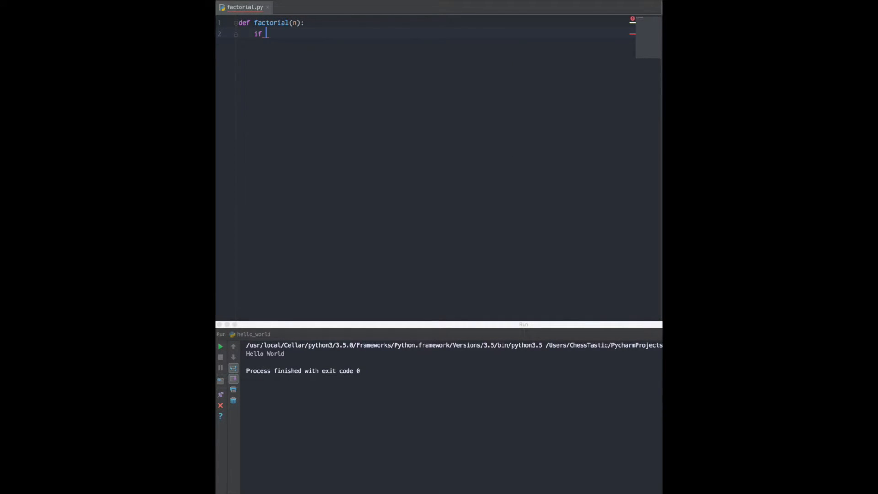
{"action": "type", "text": "n >"}
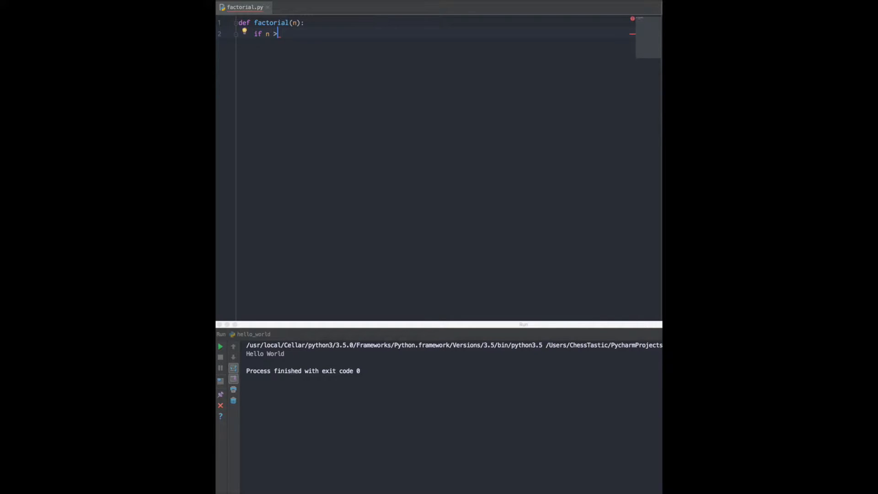
{"action": "type", "text": "<= 1:"}
{"action": "type", "text": "retur"}
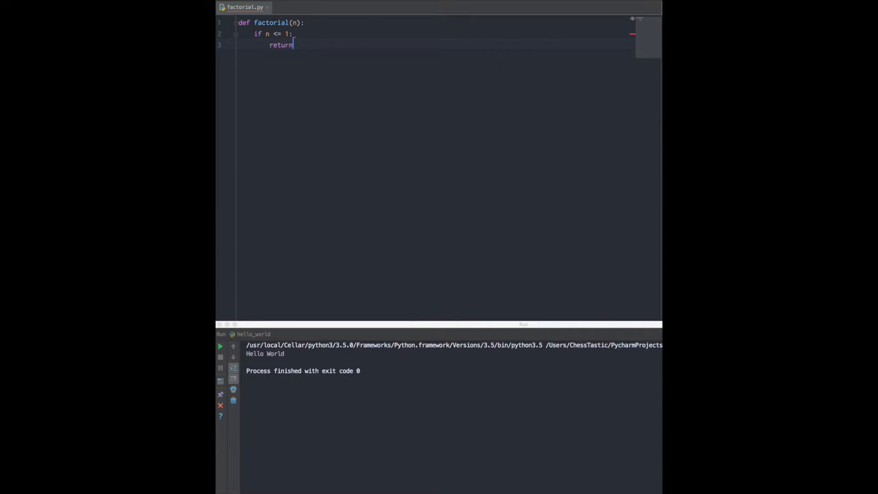
{"action": "type", "text": "n"}
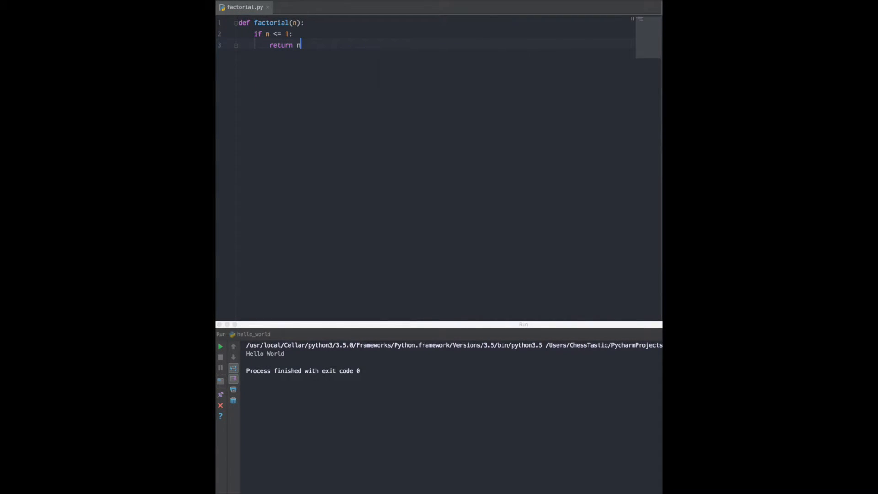
{"action": "type", "text": "else"}
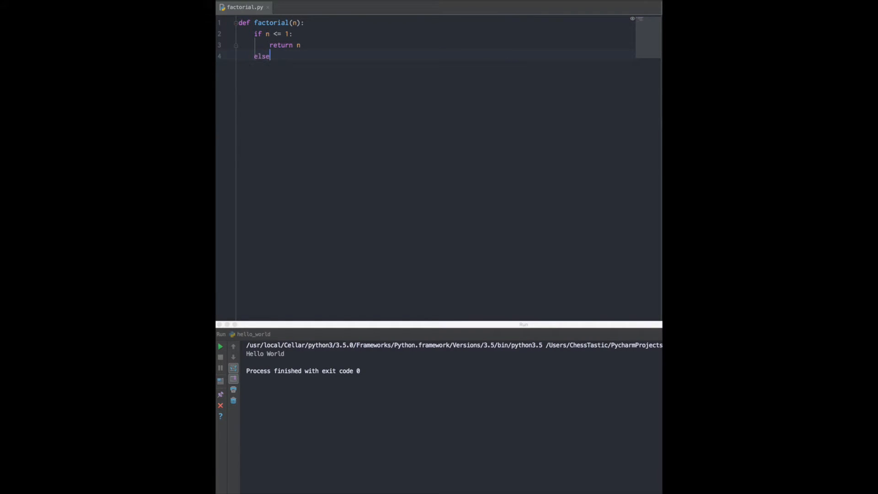
{"action": "type", "text": ":"}
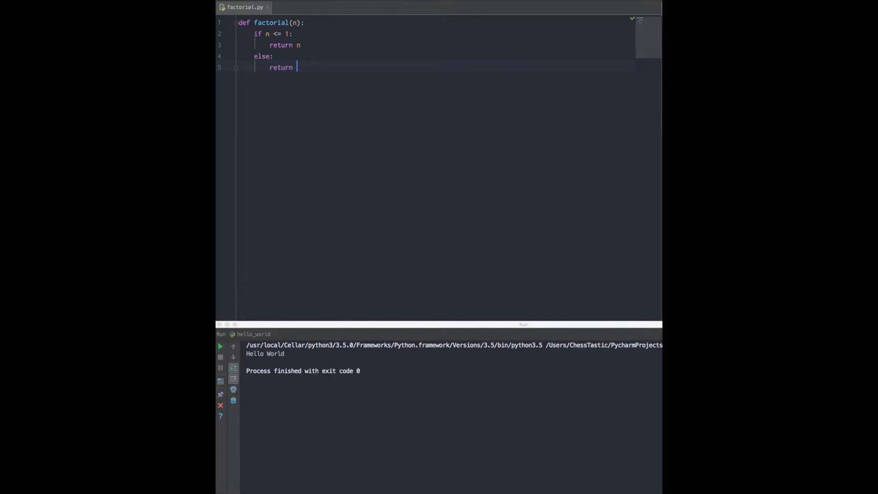
{"action": "type", "text": "n *"}
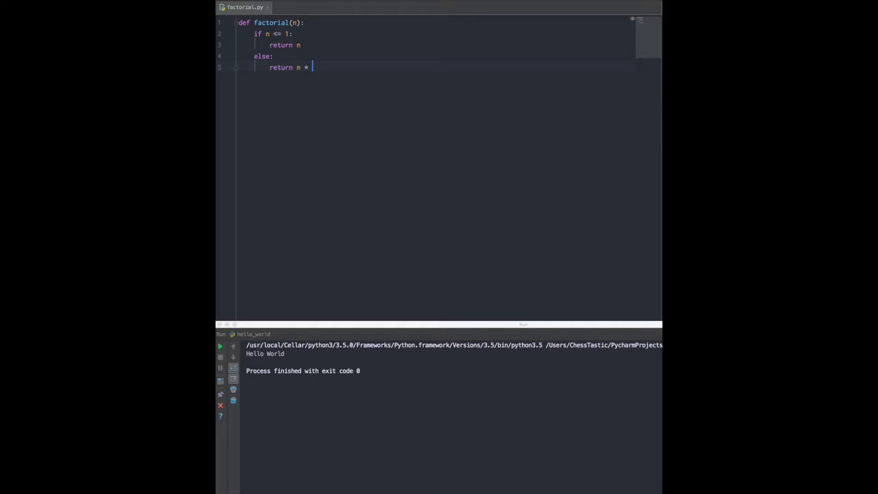
{"action": "type", "text": "factorial("}
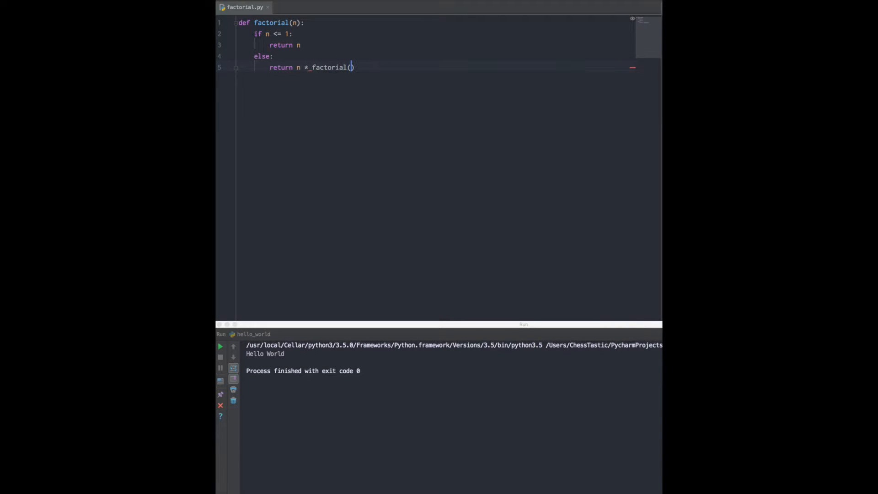
{"action": "type", "text": "n"}
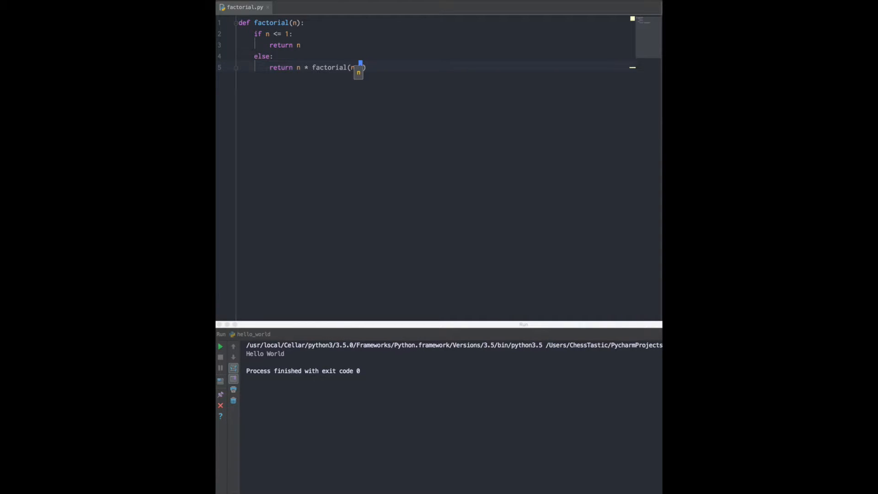
{"action": "type", "text": "factorial("}
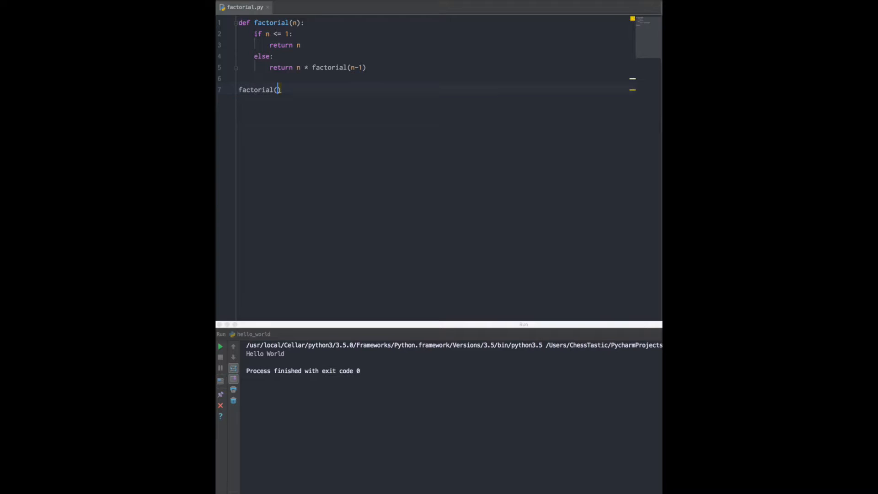
Add print(factorial(5)) at the bottom and run the script, which outputs 120.
{"action": "type", "text": "5"}
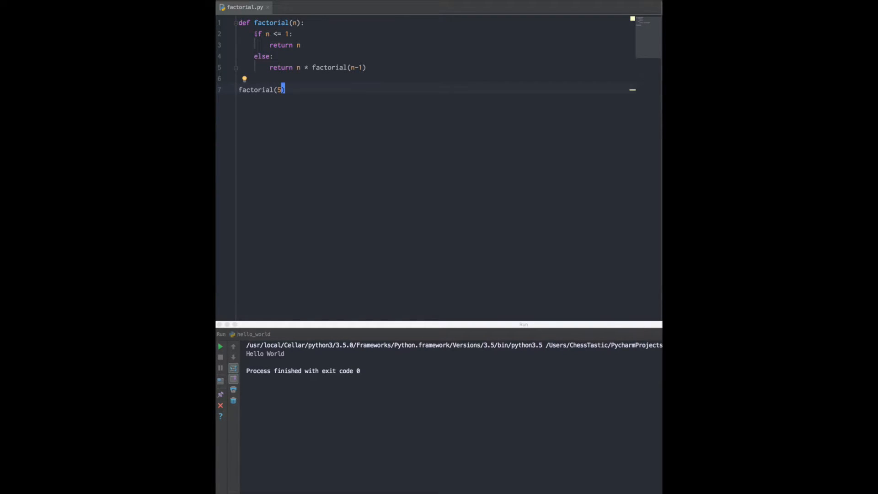
{"action": "type", "text": "print("}
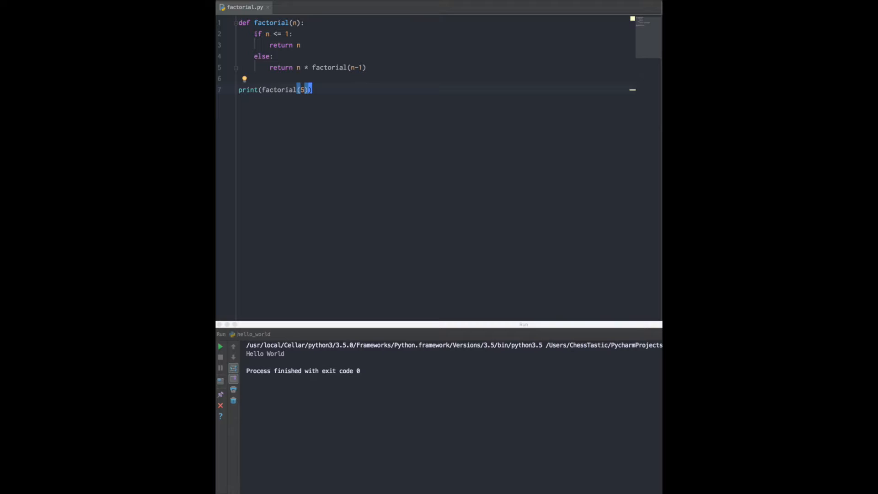
{"action": "left_click", "coordinate": [220, 345]}
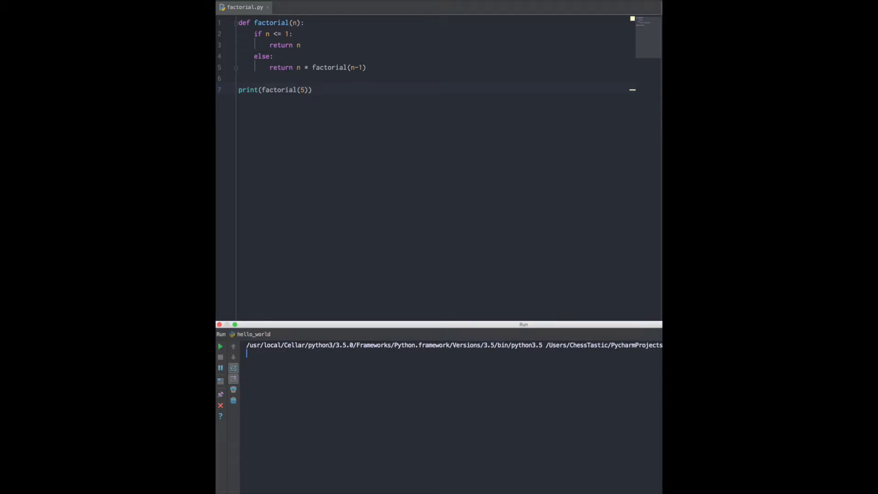
{"action": "left_click", "coordinate": [220, 345]}
{"action": "type", "text": "# r"}
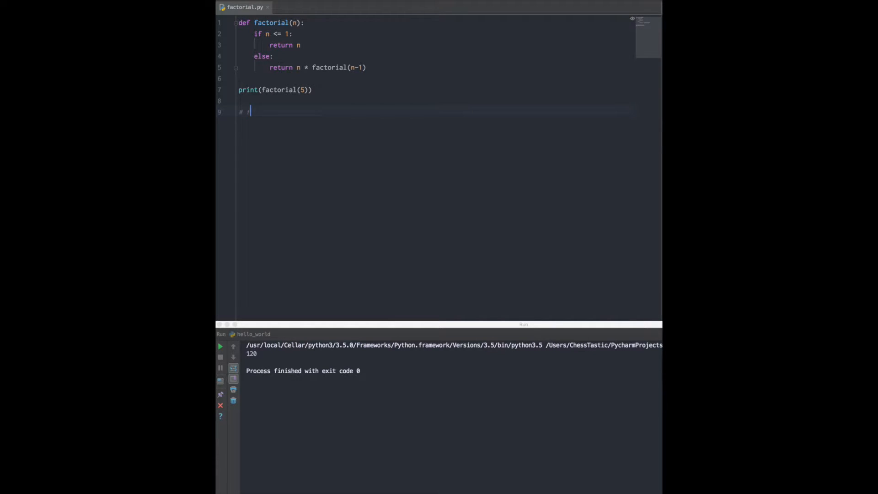
Add the comment '# f(5) = 5 * factorial(4)' below the print line.
{"action": "type", "text": "f(5) = 5 * factorial("}
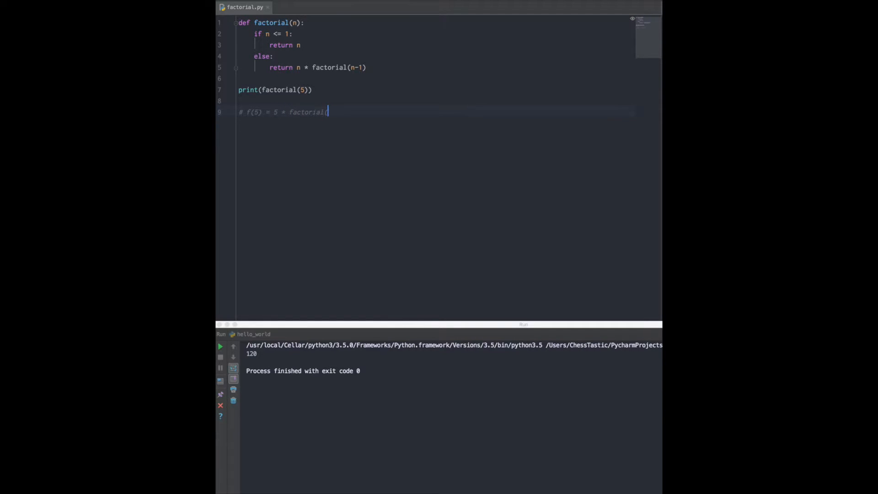
{"action": "type", "text": "4)"}
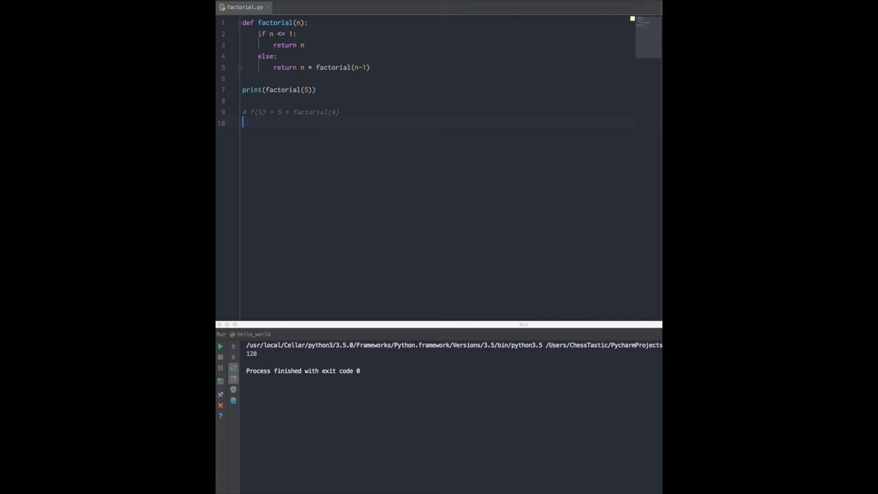
Write trace comments '# f(5) = 5 * f(4)' and '# f(4) = 4 * f(3)'.
{"action": "type", "text": "# f(4)"}
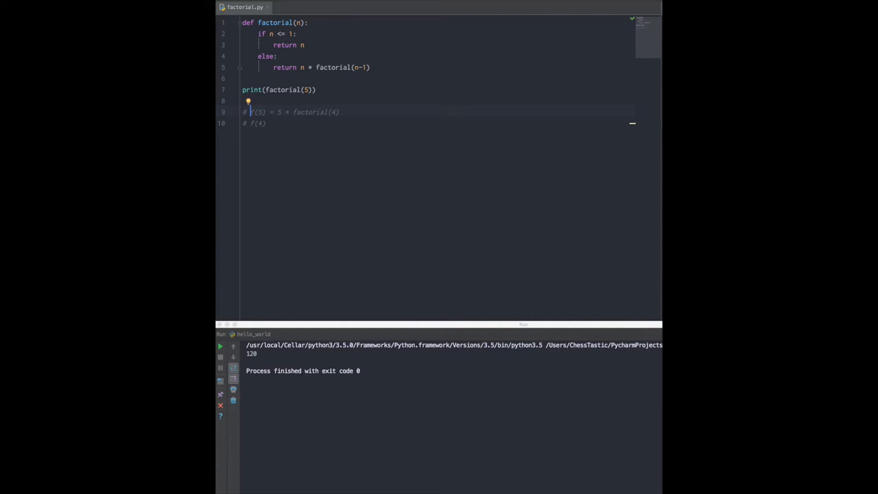
{"action": "left_click", "coordinate": [292, 112]}
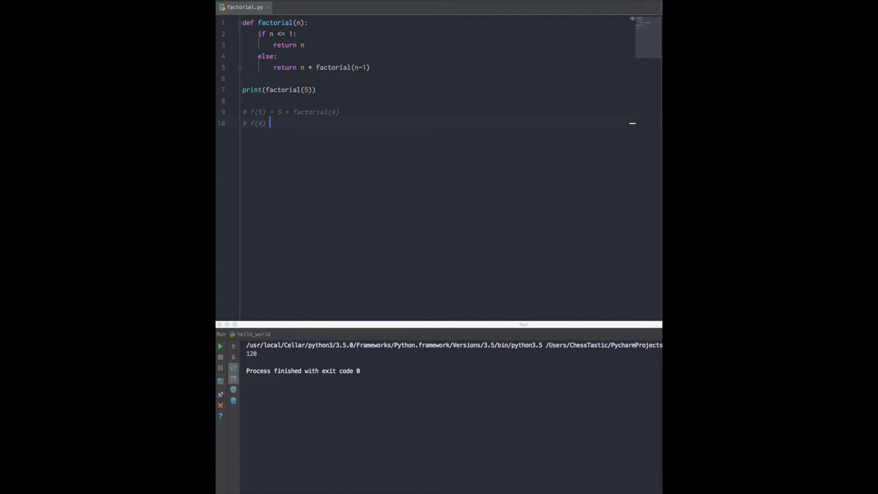
{"action": "type", "text": "="}
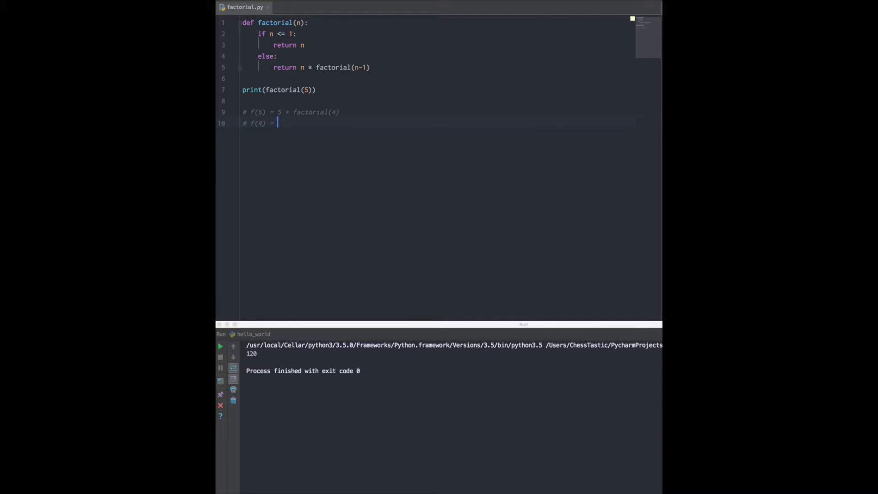
{"action": "type", "text": "5"}
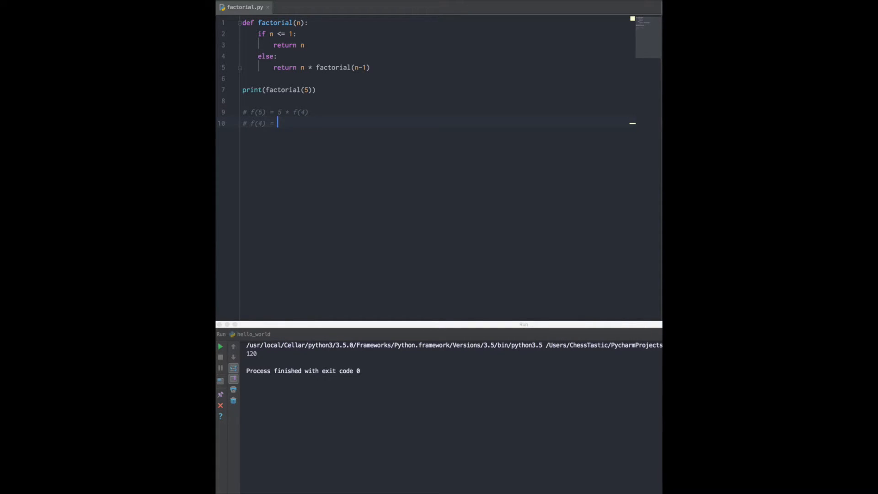
{"action": "type", "text": "4"}
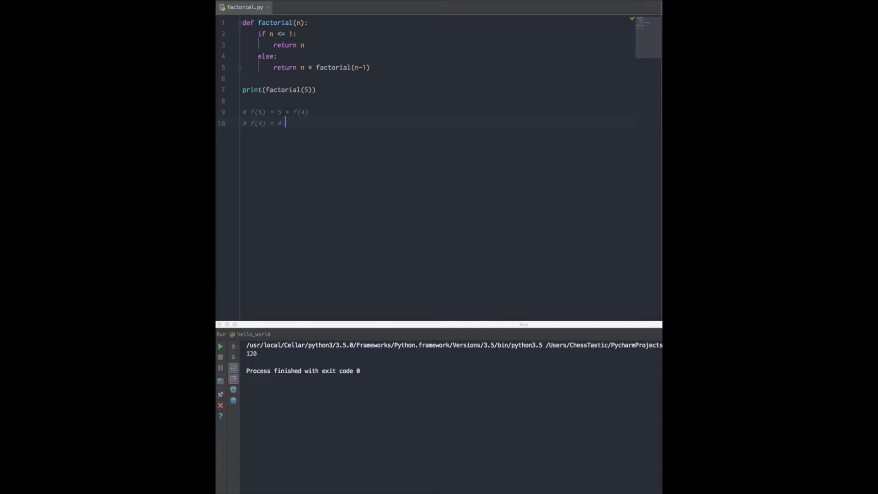
{"action": "type", "text": "* f(3)"}
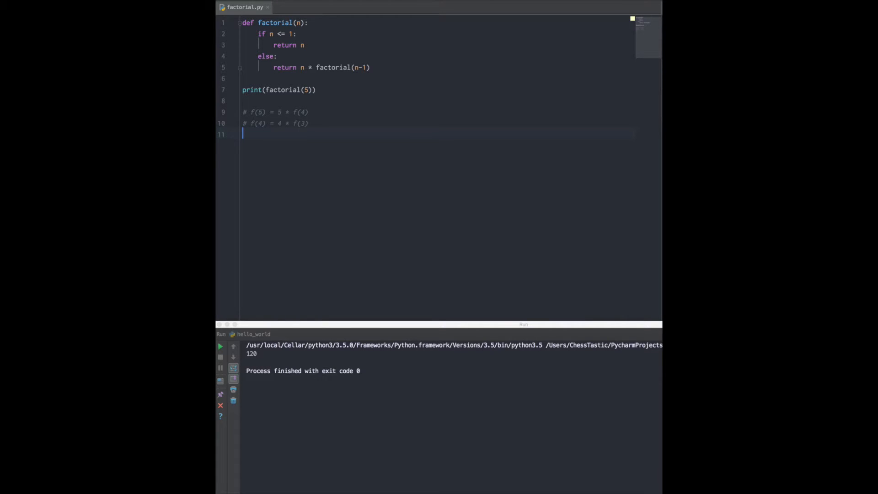
Add trace comments '# f(3) = 3 * f(2)' and '# f(2) = 2 * f(1)'.
{"action": "type", "text": "# f("}
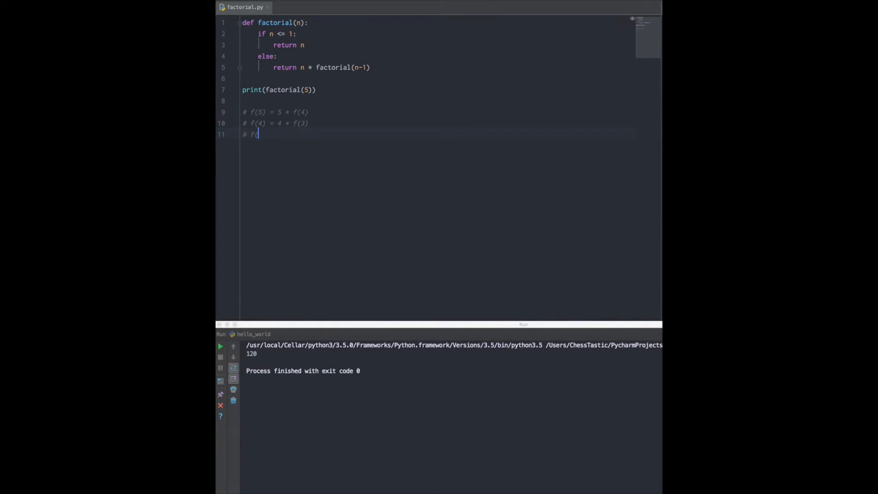
{"action": "type", "text": "3) = 3 *"}
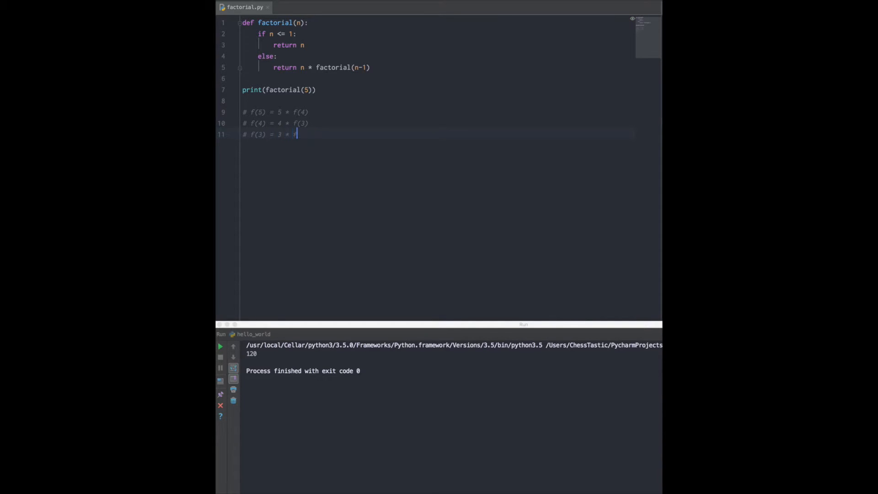
{"action": "type", "text": "f(2)"}
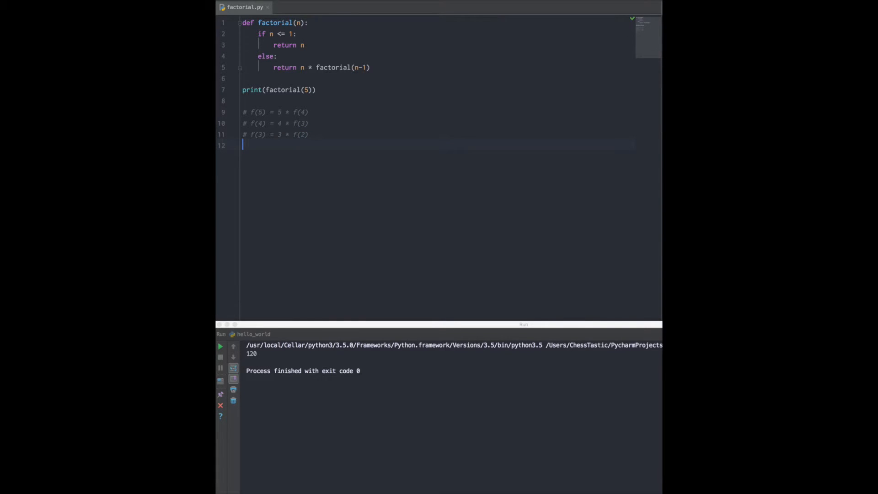
{"action": "type", "text": "#"}
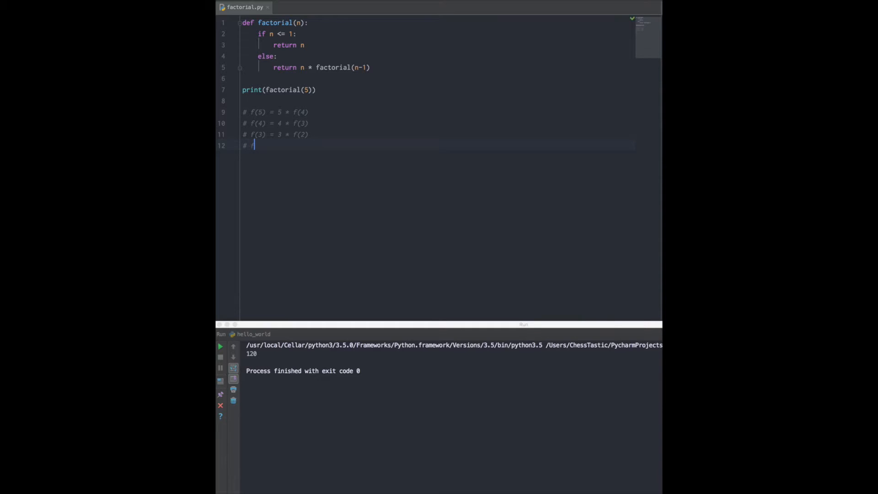
{"action": "type", "text": "f(2) ="}
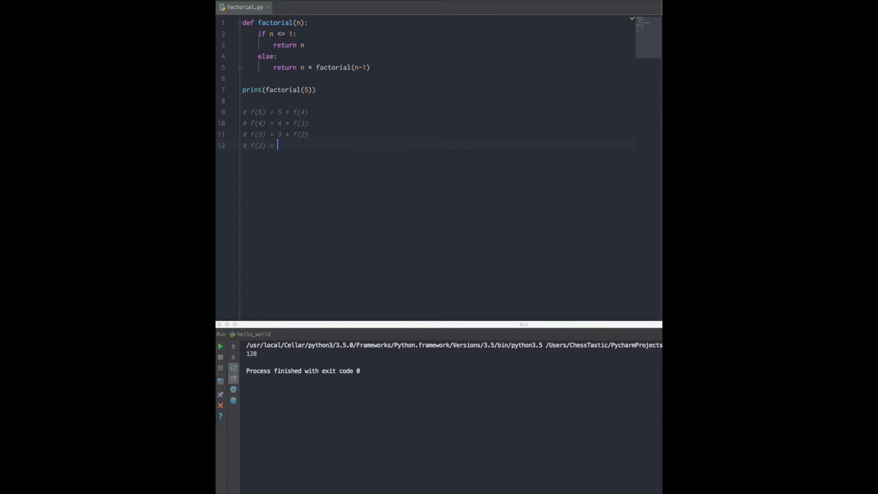
{"action": "type", "text": "2"}
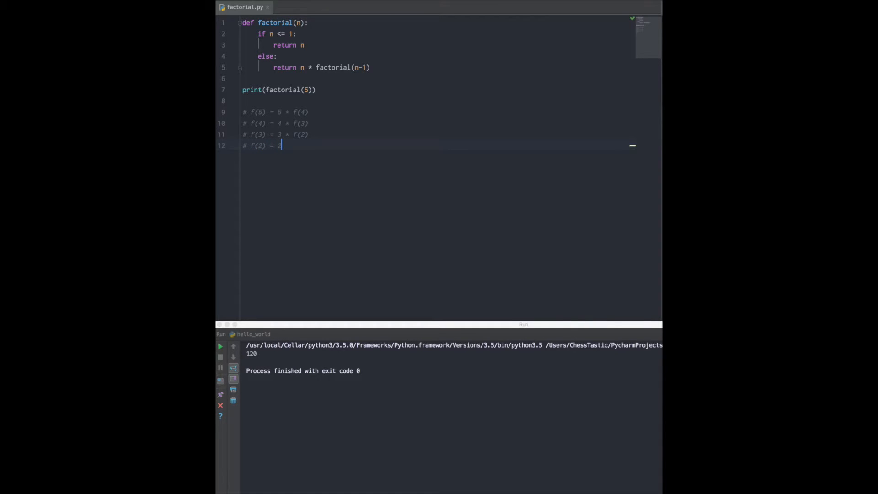
{"action": "type", "text": "* f(1"}
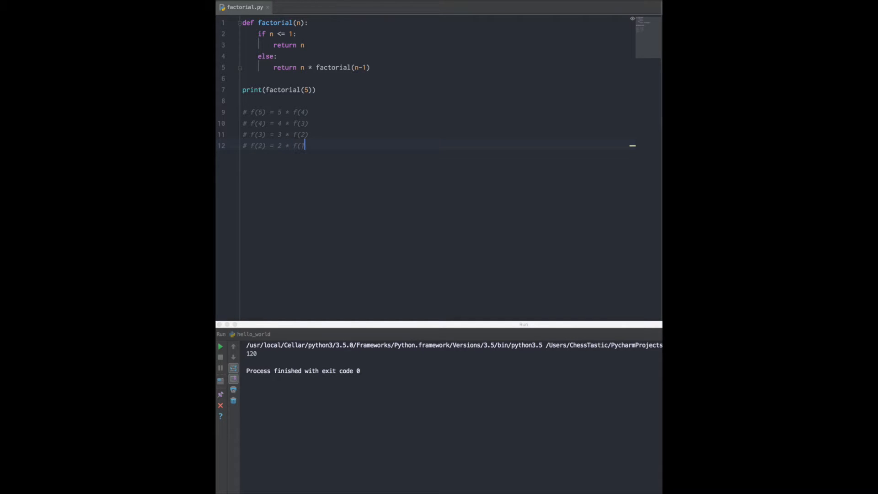
{"action": "type", "text": "1)"}
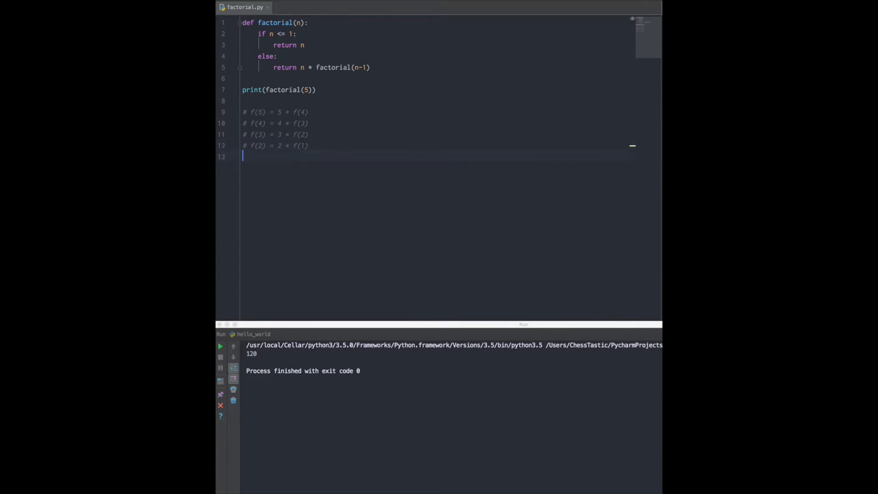
Add a '# --- UNWINDING ---' heading comment after the call trace.
{"action": "key", "text": "enter"}
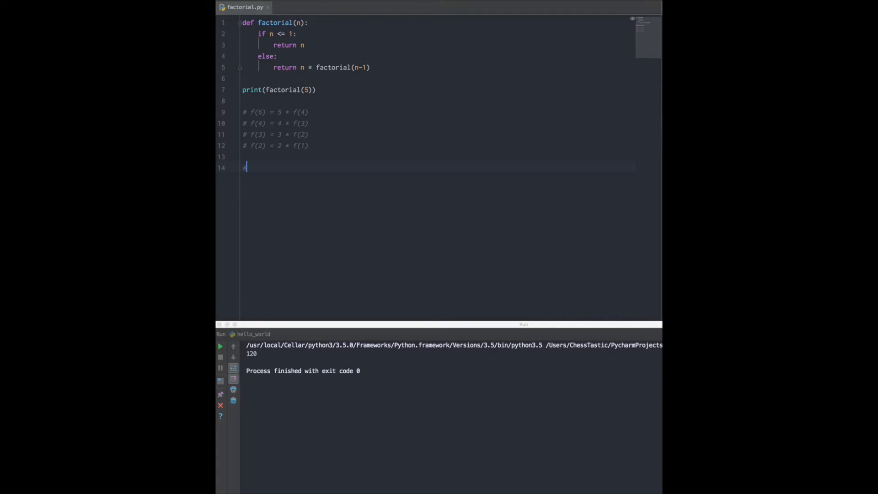
{"action": "type", "text": "# --- UND"}
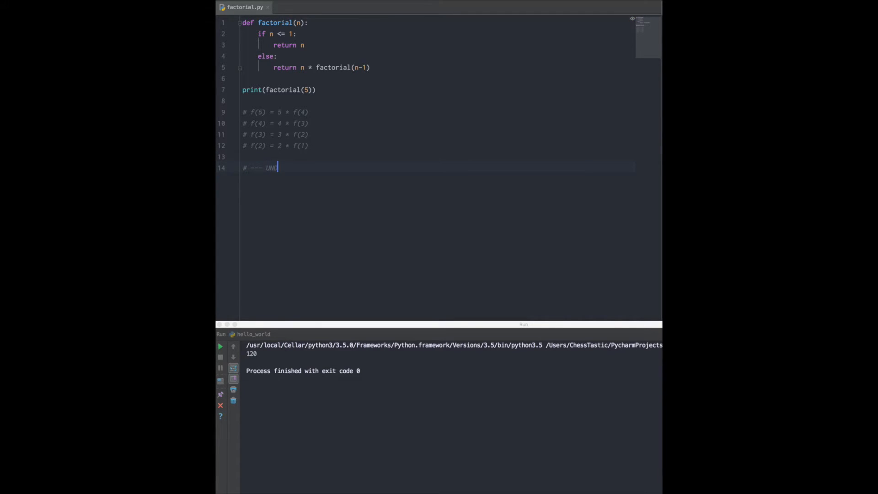
{"action": "type", "text": "WIN"}
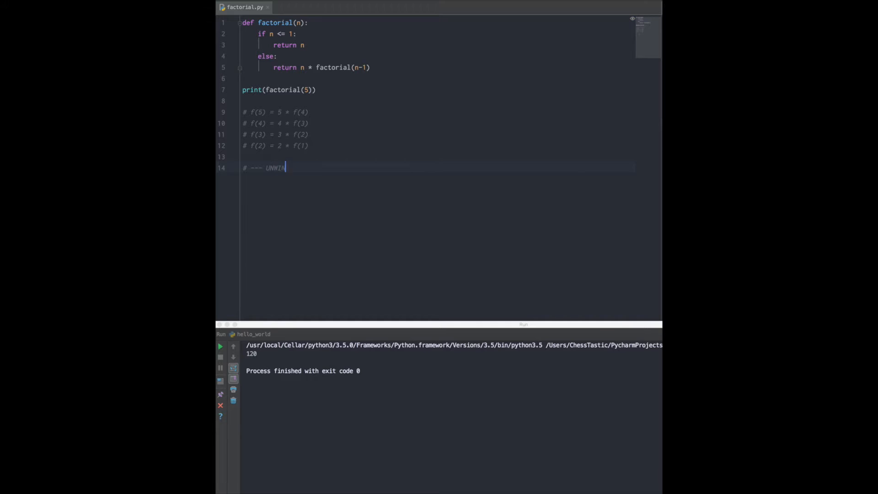
{"action": "type", "text": "DING"}
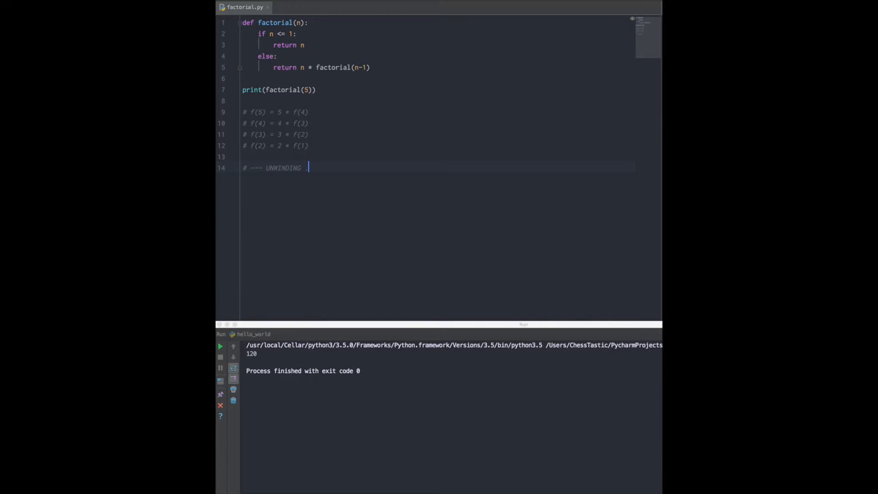
{"action": "type", "text": "---"}
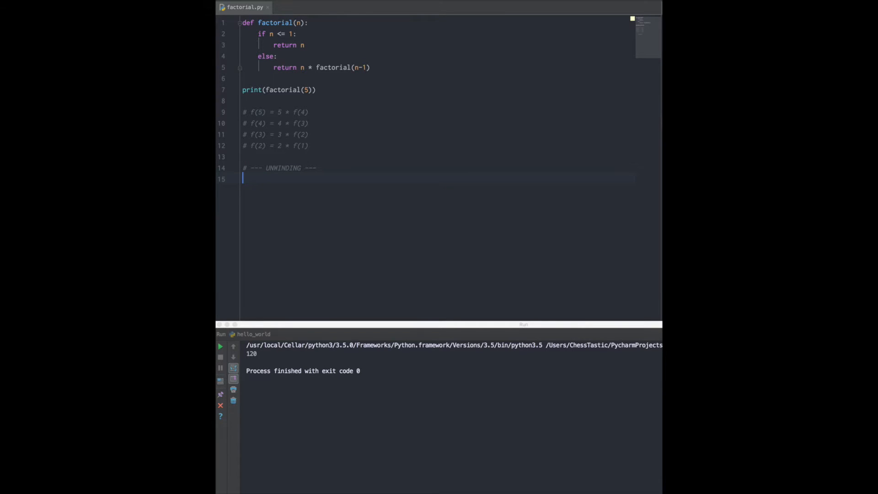
Begin the unwinding line '# f(2) = 2 *' below the heading.
{"action": "type", "text": "# f("}
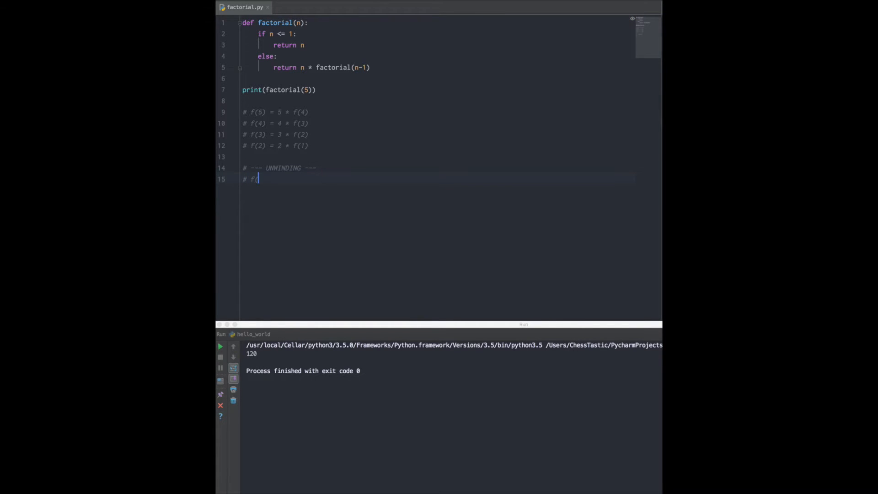
{"action": "type", "text": "(2)"}
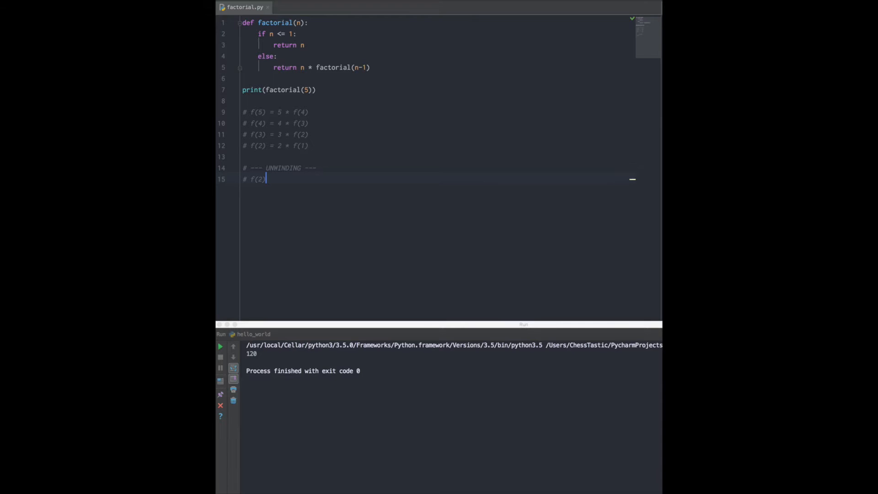
{"action": "type", "text": "="}
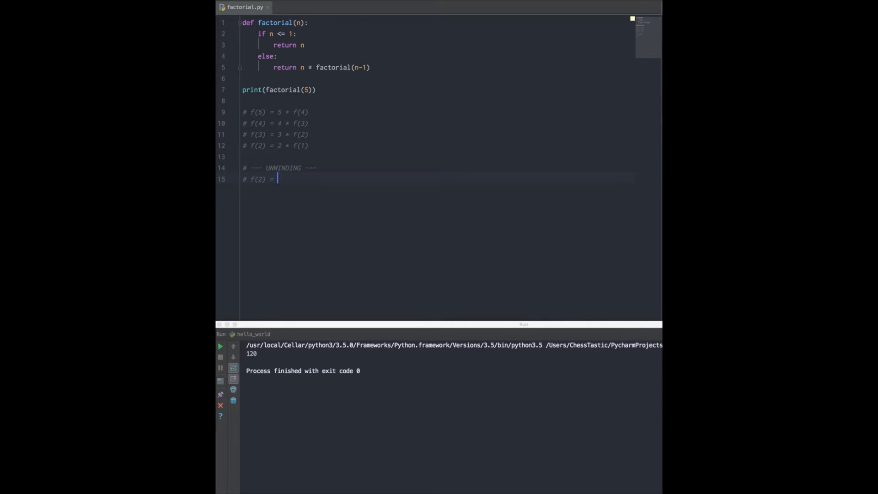
{"action": "type", "text": "2 *"}
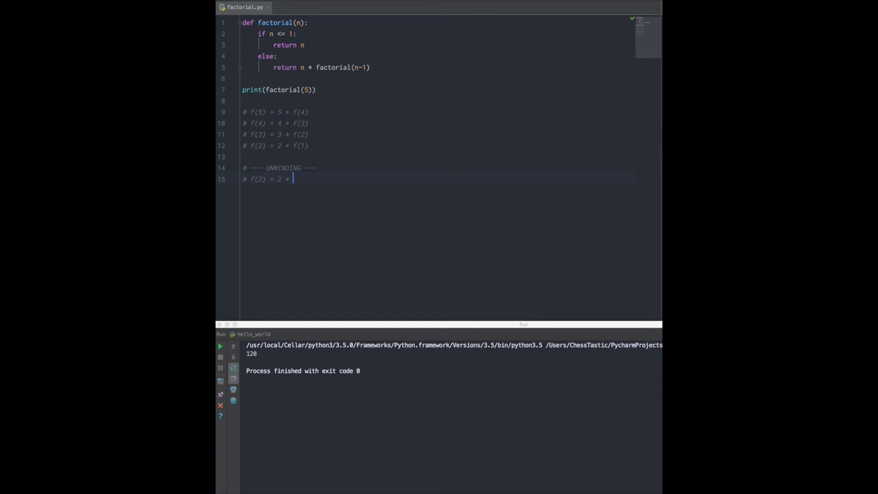
Label the if branch '# BASE CASE' and the else branch '# RECURSIVE CASE'.
{"action": "left_click", "coordinate": [299, 22]}
{"action": "type", "text": "# BASE CASE"}
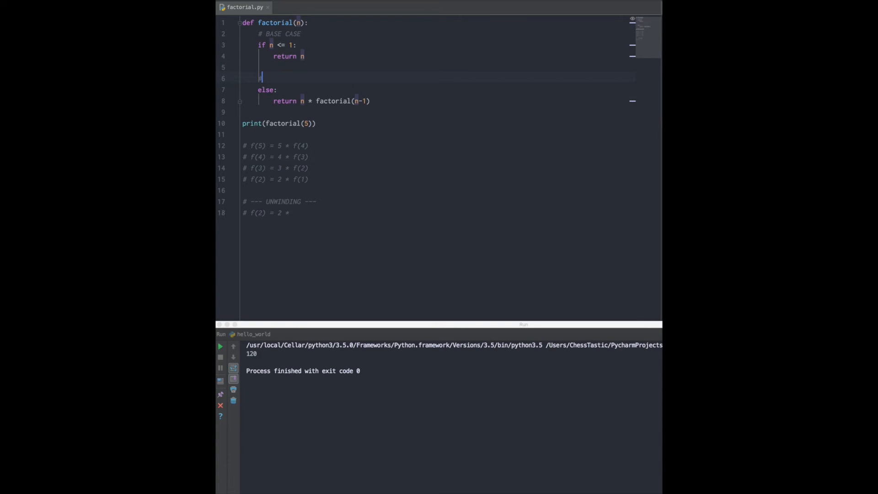
{"action": "type", "text": "# RECURSIVE CASE"}
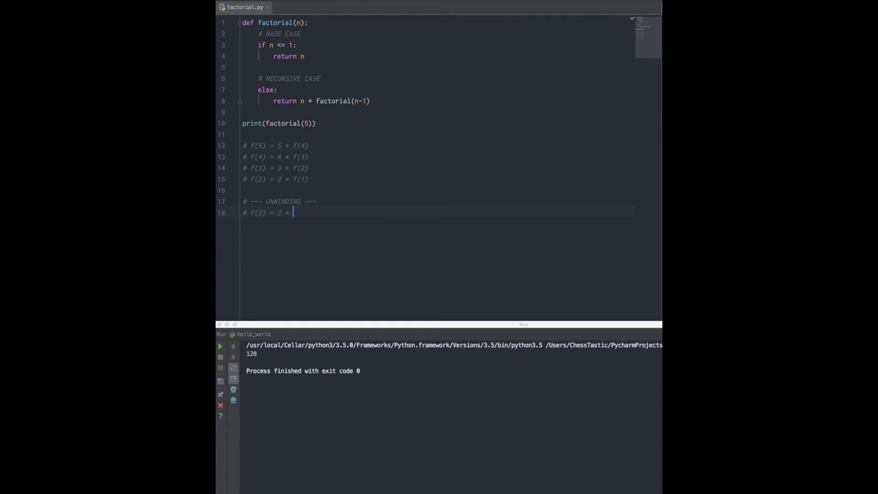
{"action": "type", "text": "1"}
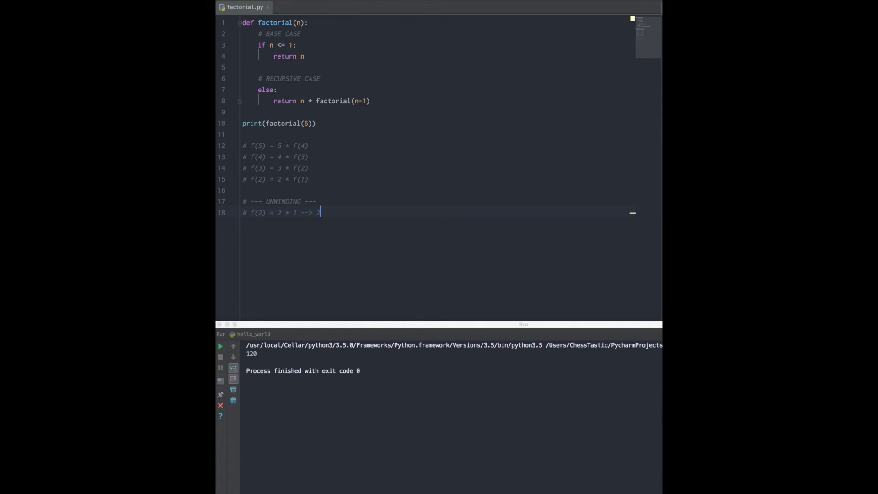
Complete '# f(2) = 2 * 1 --> 2' and write '# f(3) = 3 * 2'.
{"action": "type", "text": "2"}
{"action": "type", "text": "# f(3) ="}
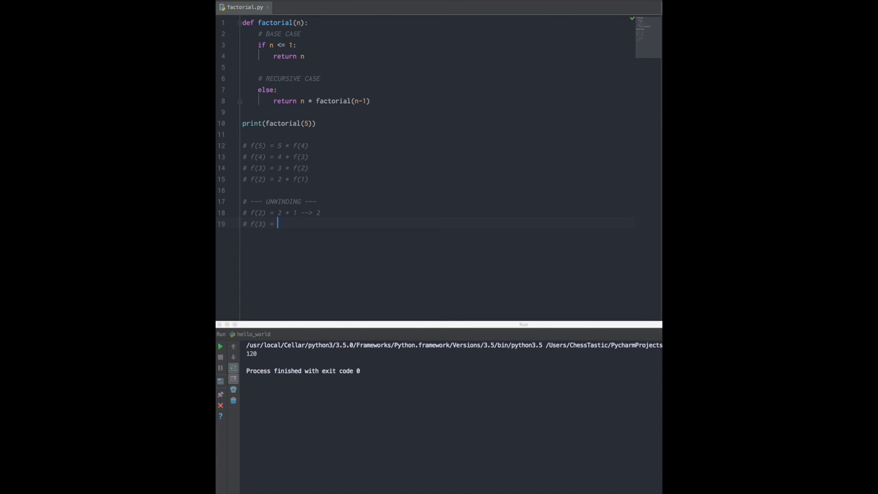
{"action": "type", "text": "3"}
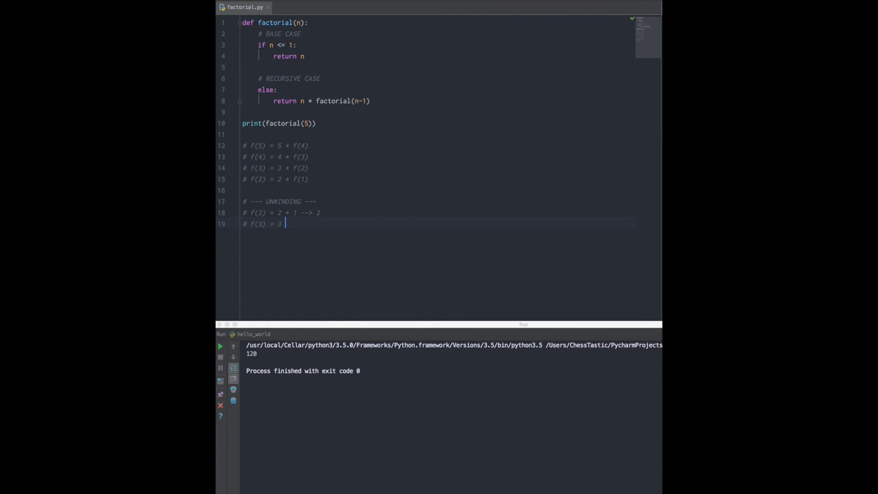
{"action": "type", "text": "*"}
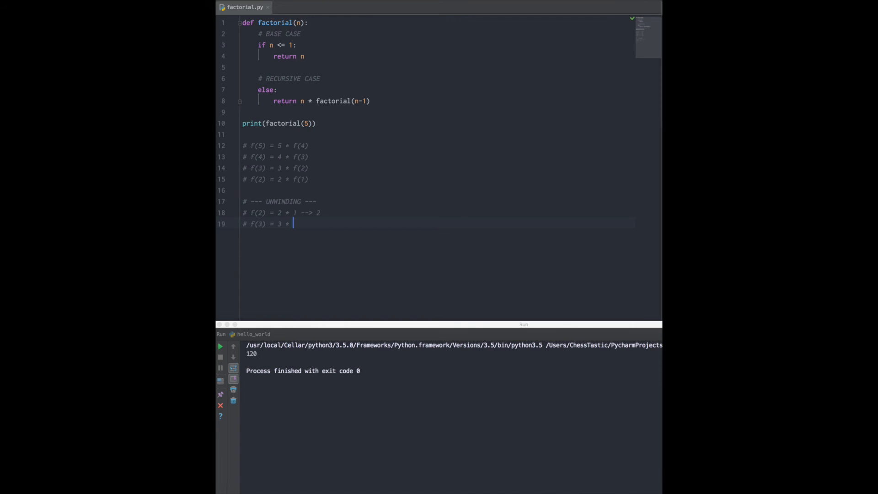
{"action": "type", "text": "2 --> 6"}
{"action": "type", "text": "# f(4) ="}
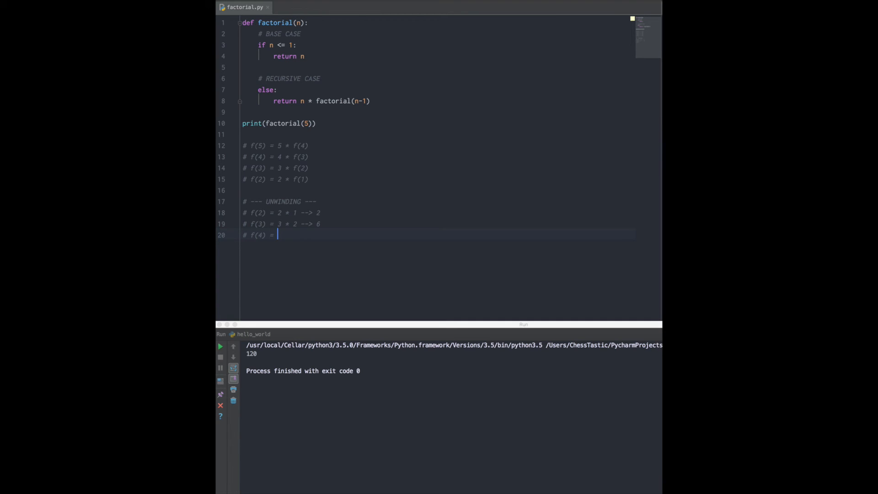
Write unwinding lines f(3) --> 6, f(4) = 4 * 6 --> 24, f(5) = 5 * 24 --> 120.
{"action": "type", "text": "4 * 6"}
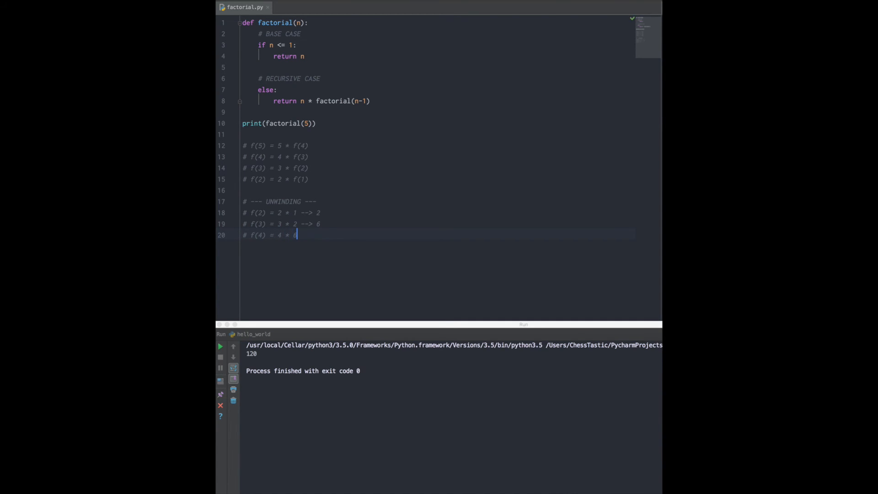
{"action": "type", "text": "-->"}
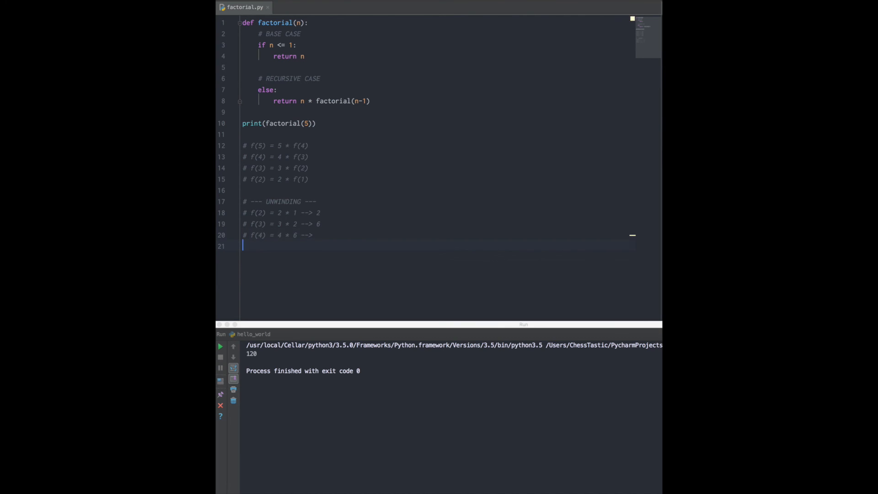
{"action": "type", "text": "24"}
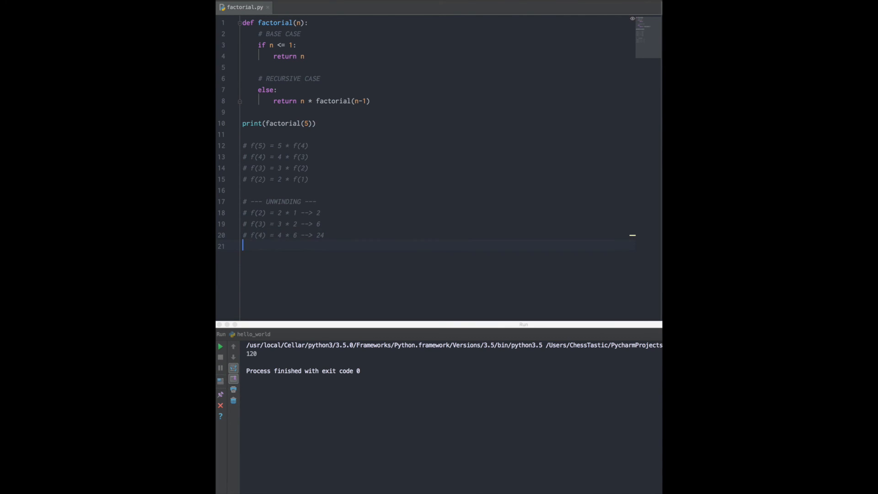
{"action": "type", "text": "# f("}
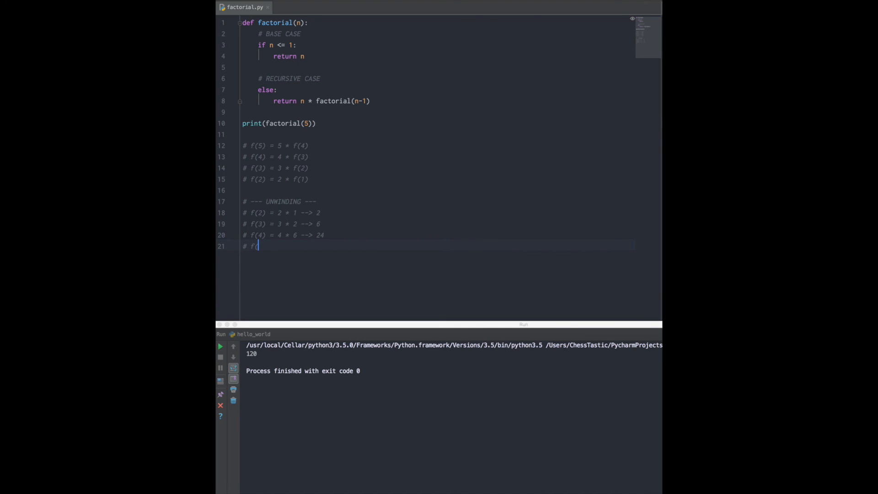
{"action": "type", "text": "5) ="}
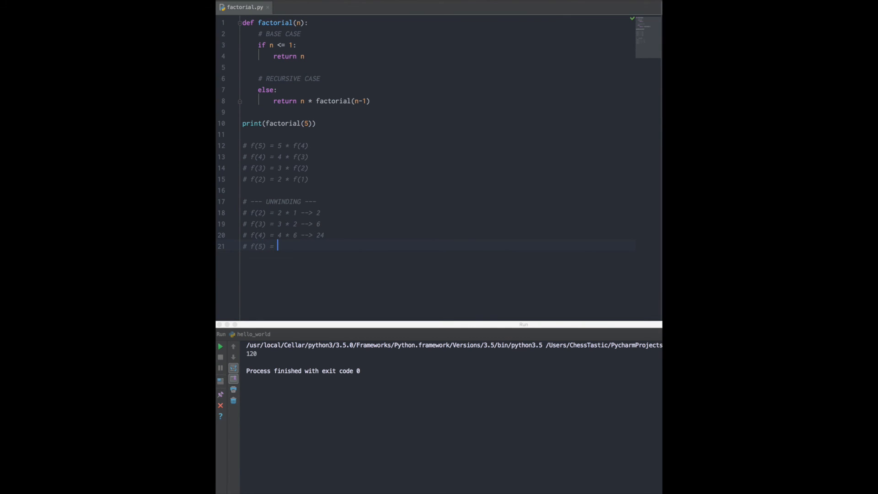
{"action": "type", "text": "5 *"}
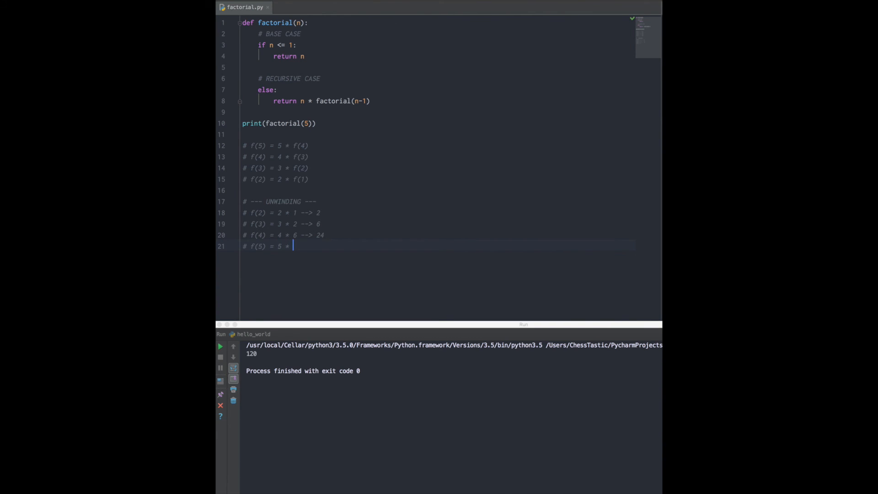
{"action": "type", "text": "24 -->"}
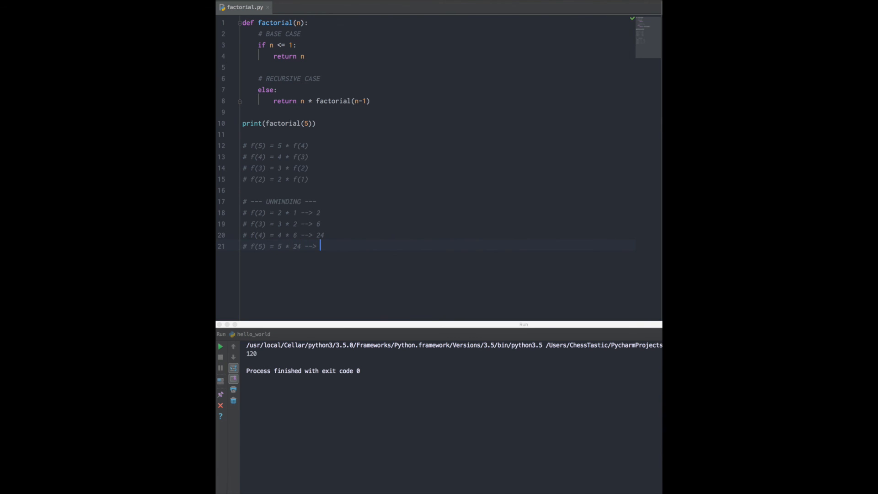
{"action": "type", "text": "120"}
{"action": "type", "text": "# ANSWER"}
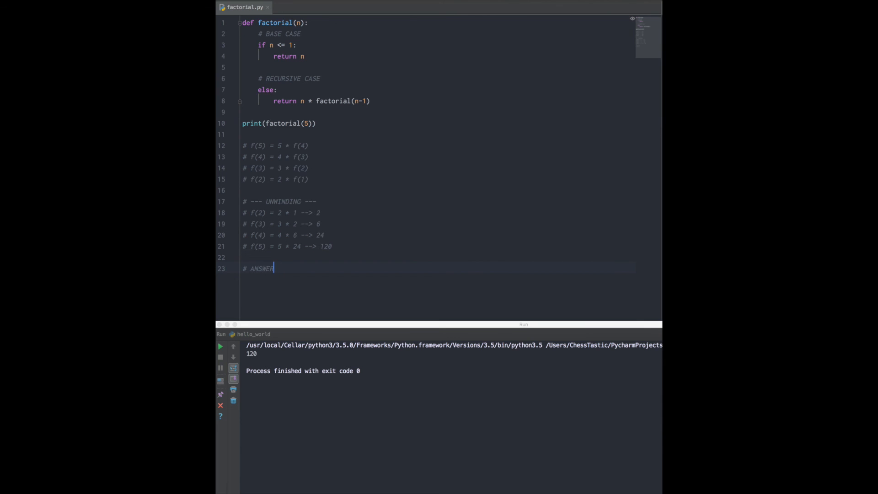
Finish the closing '# ANSWER: 120' comment.
{"action": "type", "text": ": 120"}
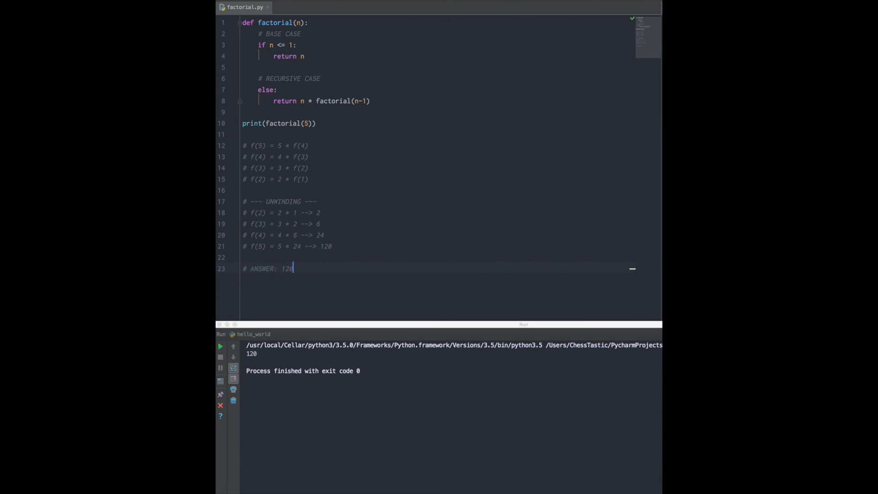